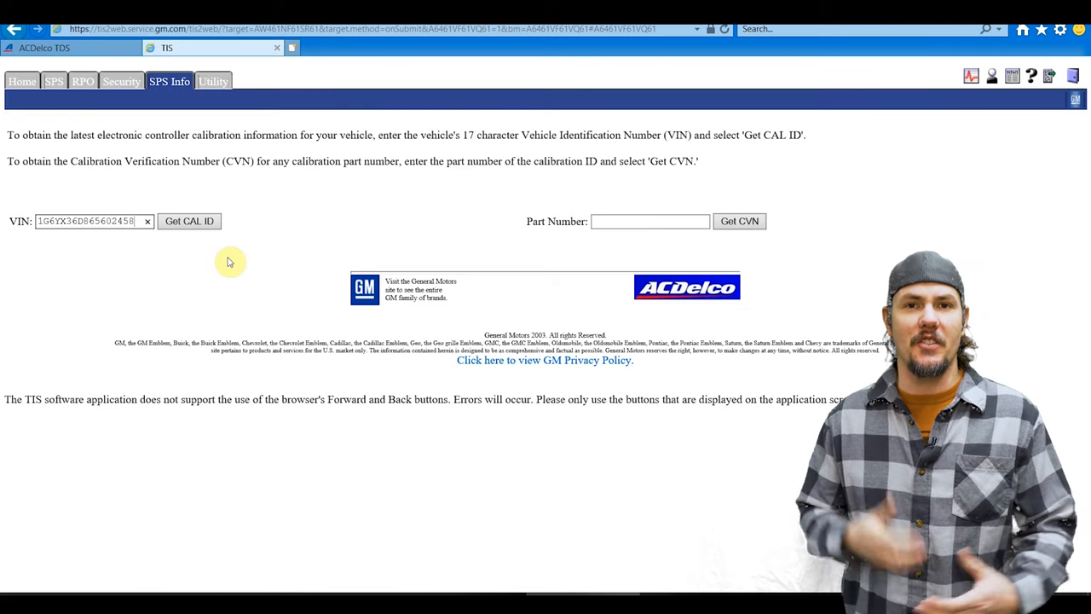
click(188, 221)
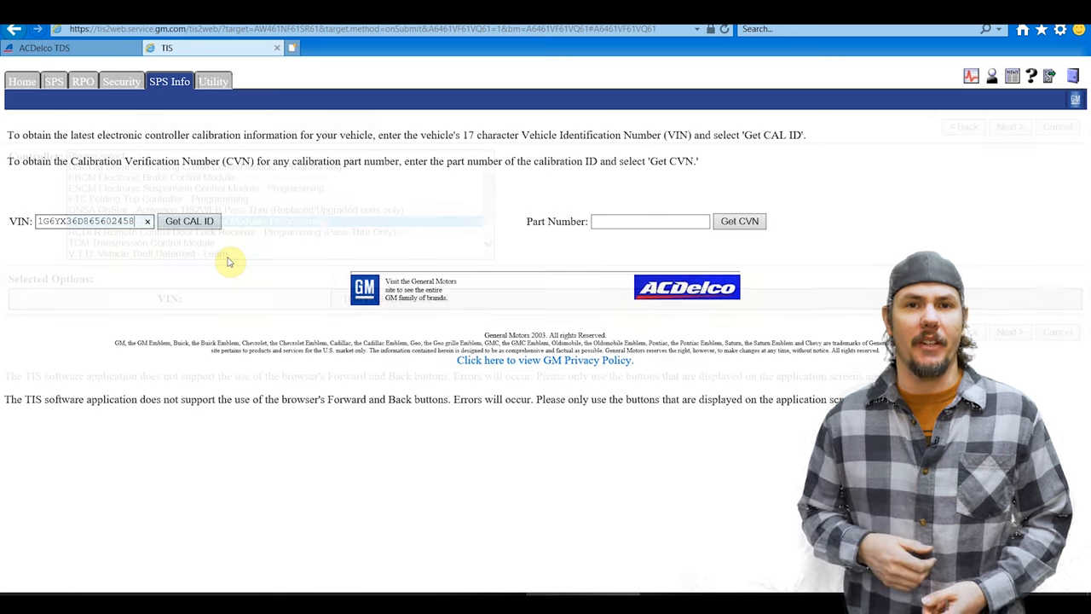